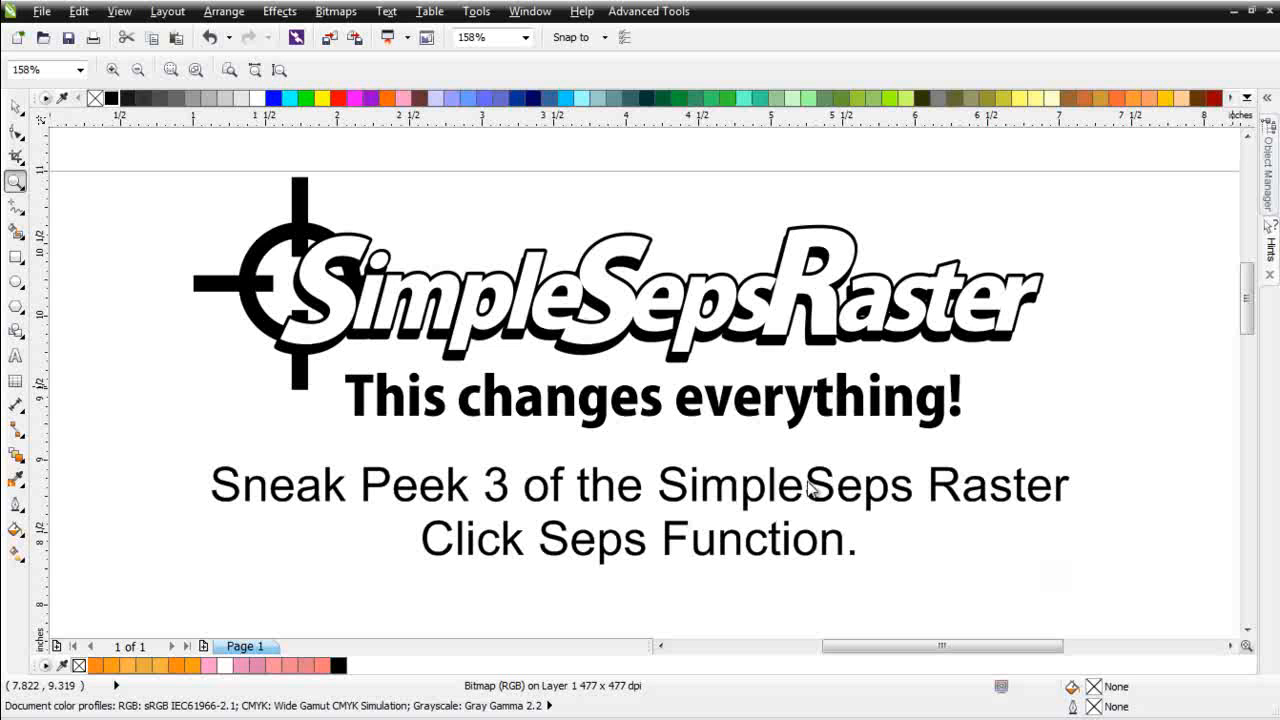
pyautogui.moveTo(778, 538)
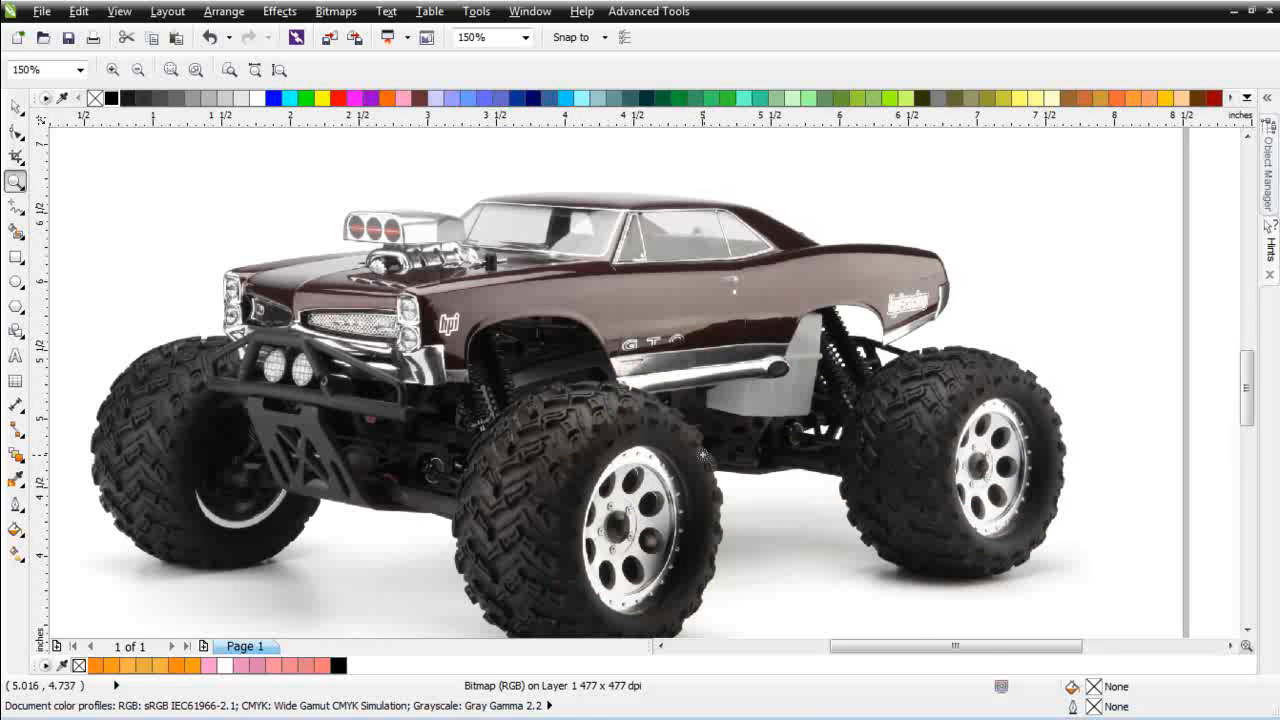
pyautogui.moveTo(687, 442)
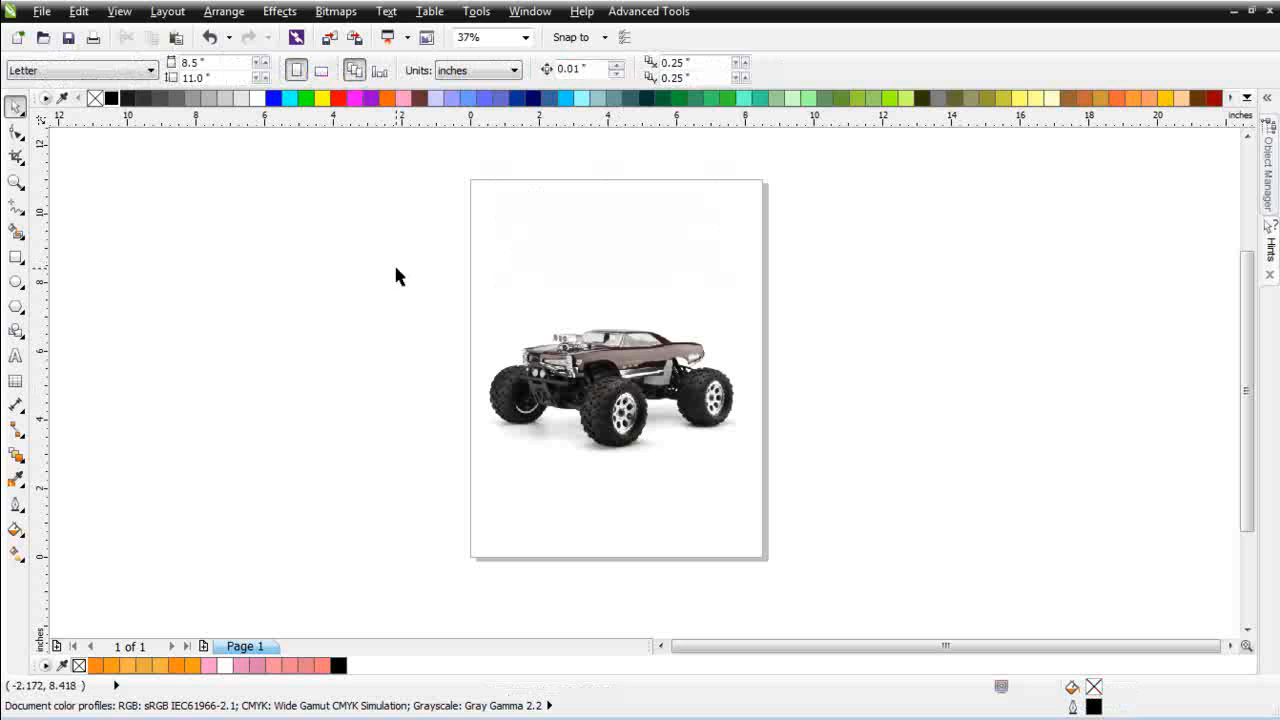
# - Make the page landscape, scale the truck photo to fill it, and show SimpleSeps Click Seps
pyautogui.click(321, 70)
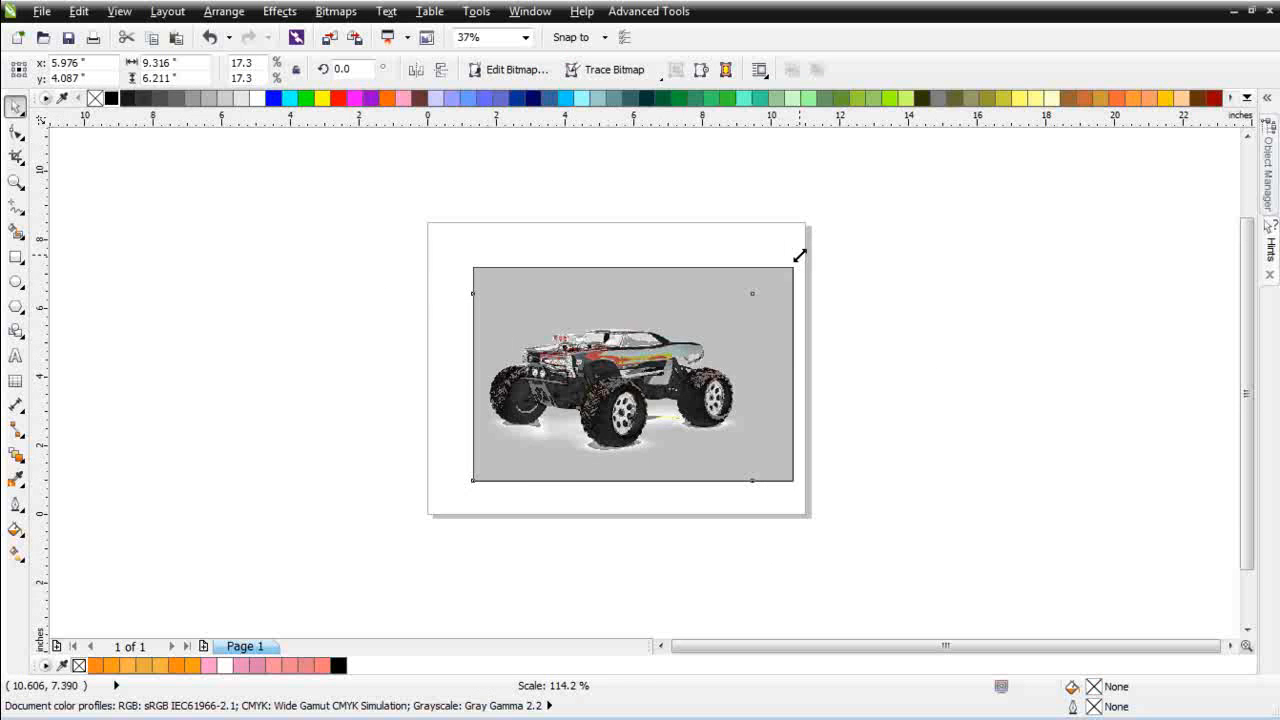
pyautogui.moveTo(800, 253); pyautogui.dragTo(427, 247)
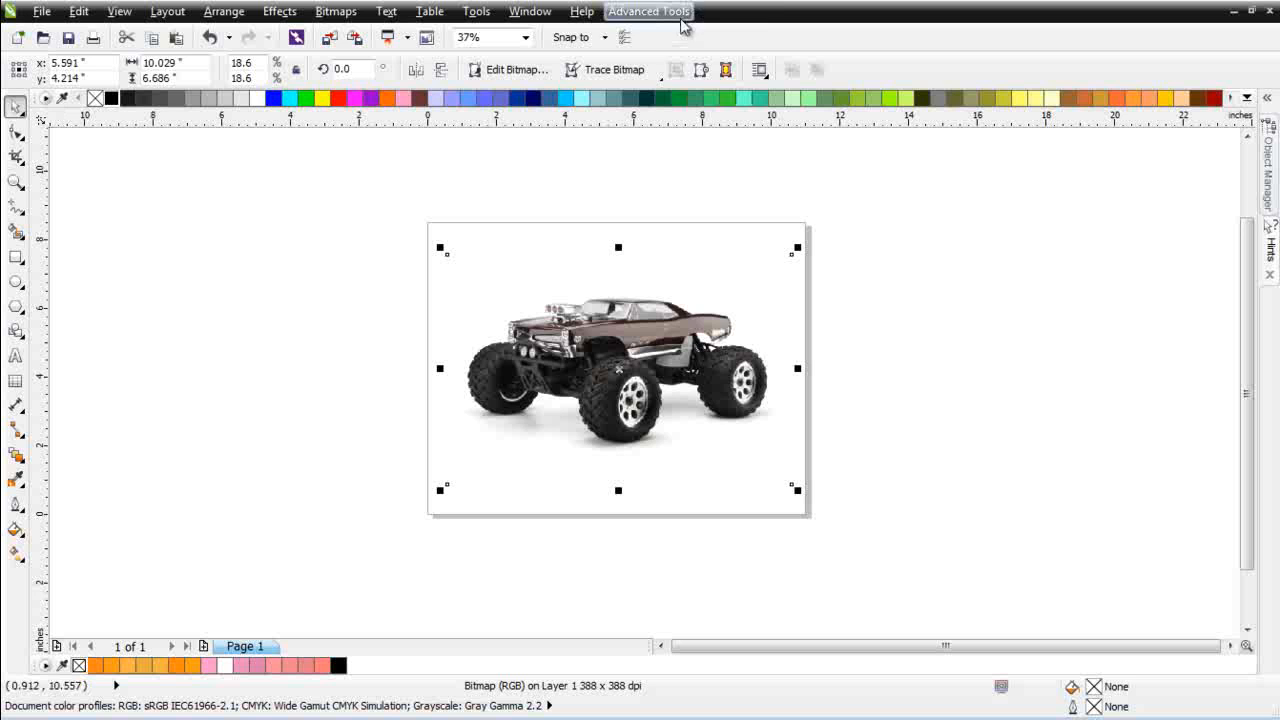
pyautogui.moveTo(591, 115)
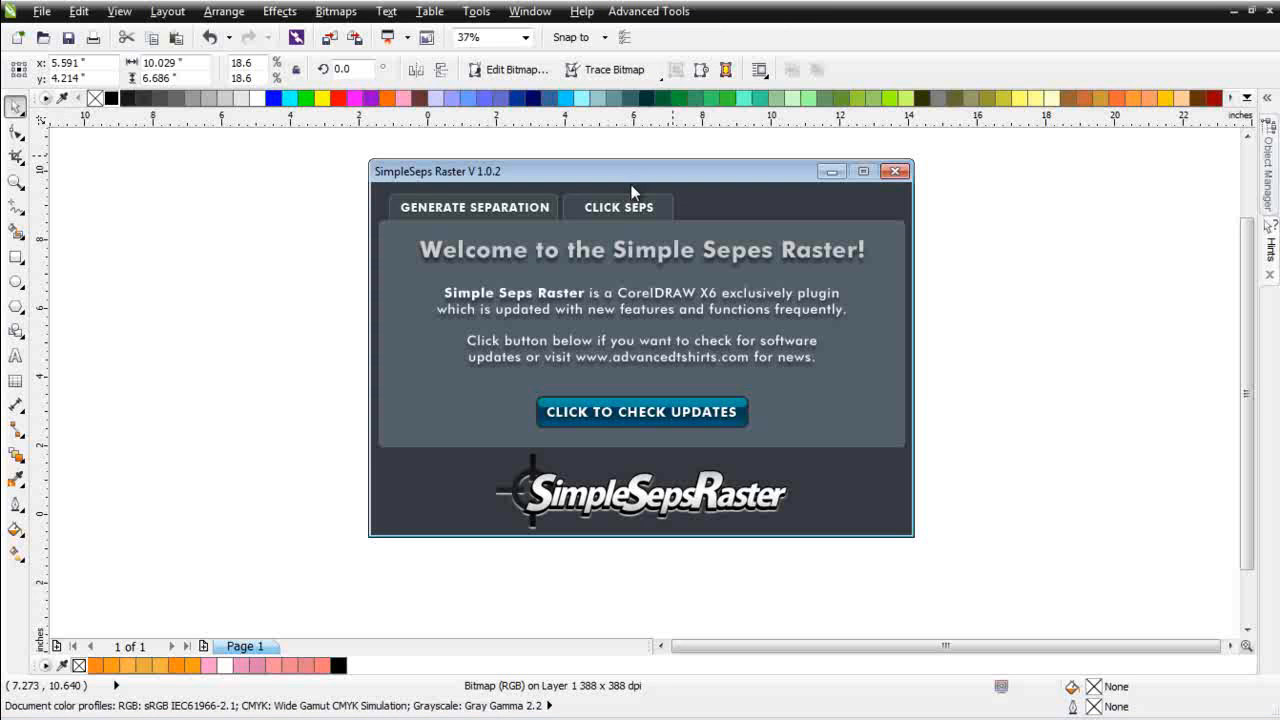
pyautogui.click(618, 207)
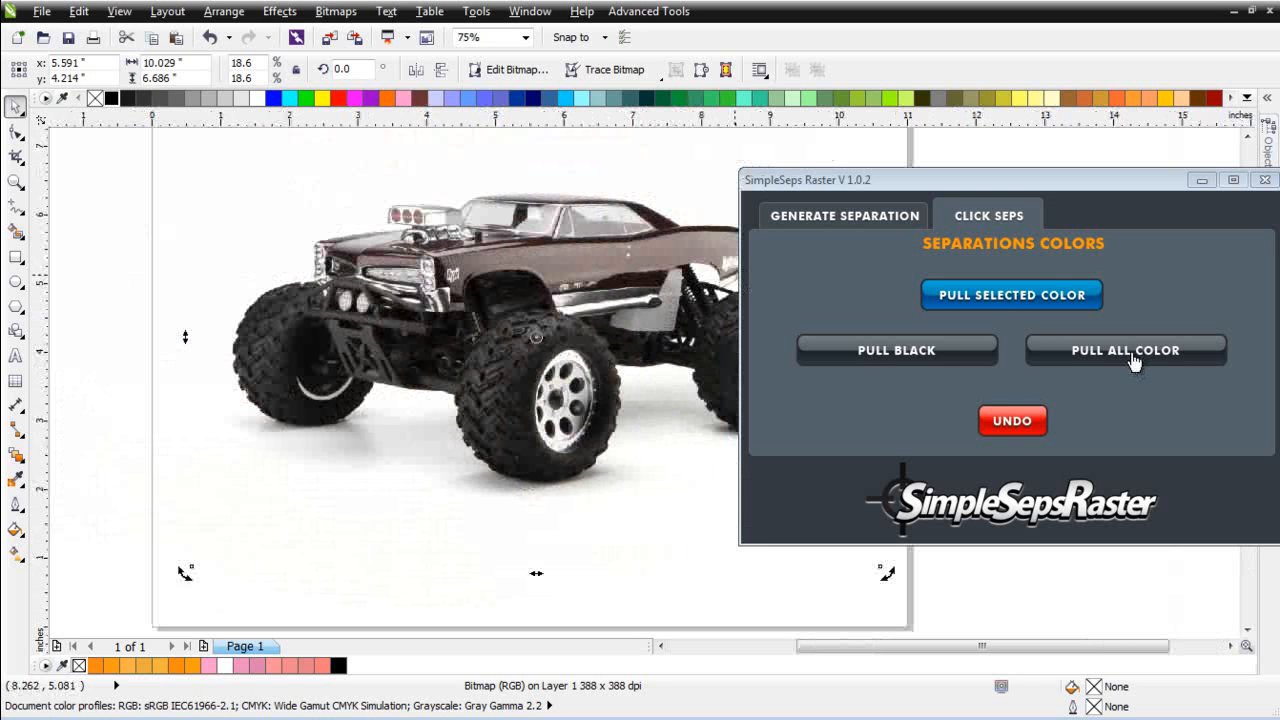
# - Pull every color from the truck photo into a pale bitmap and zoom in (600) to inspect it
pyautogui.click(1125, 350)
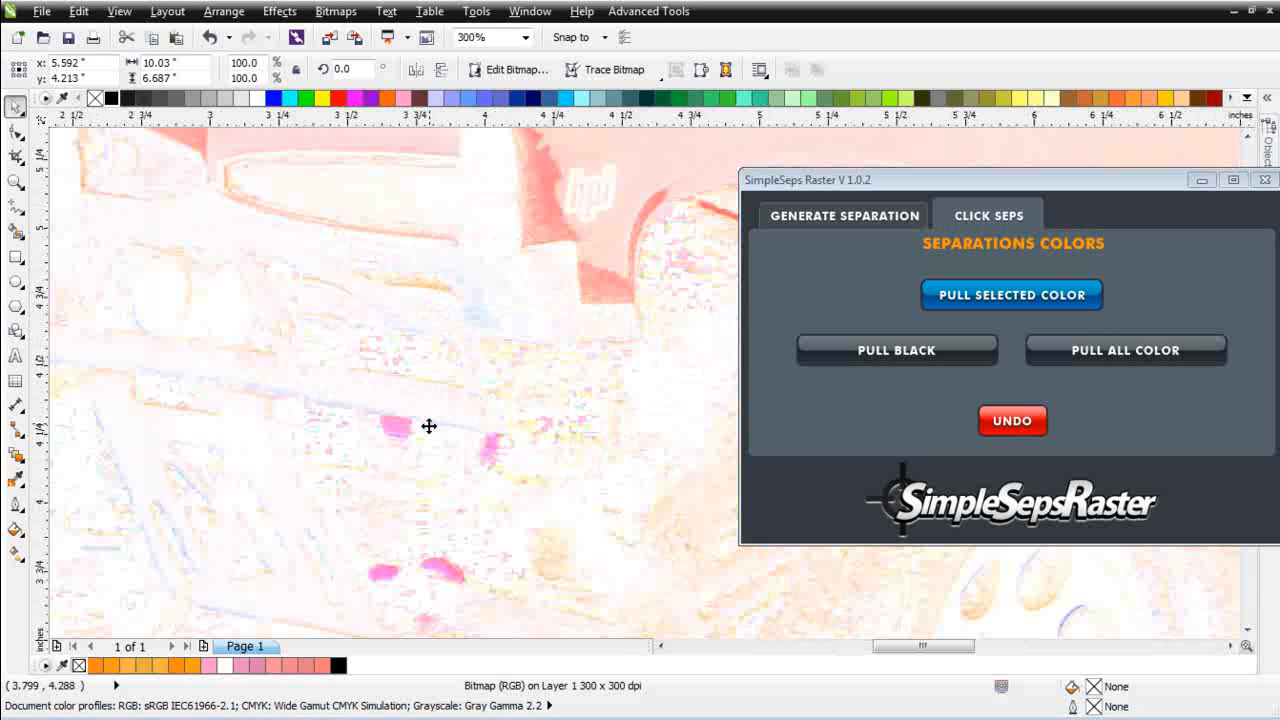
pyautogui.moveTo(607, 408)
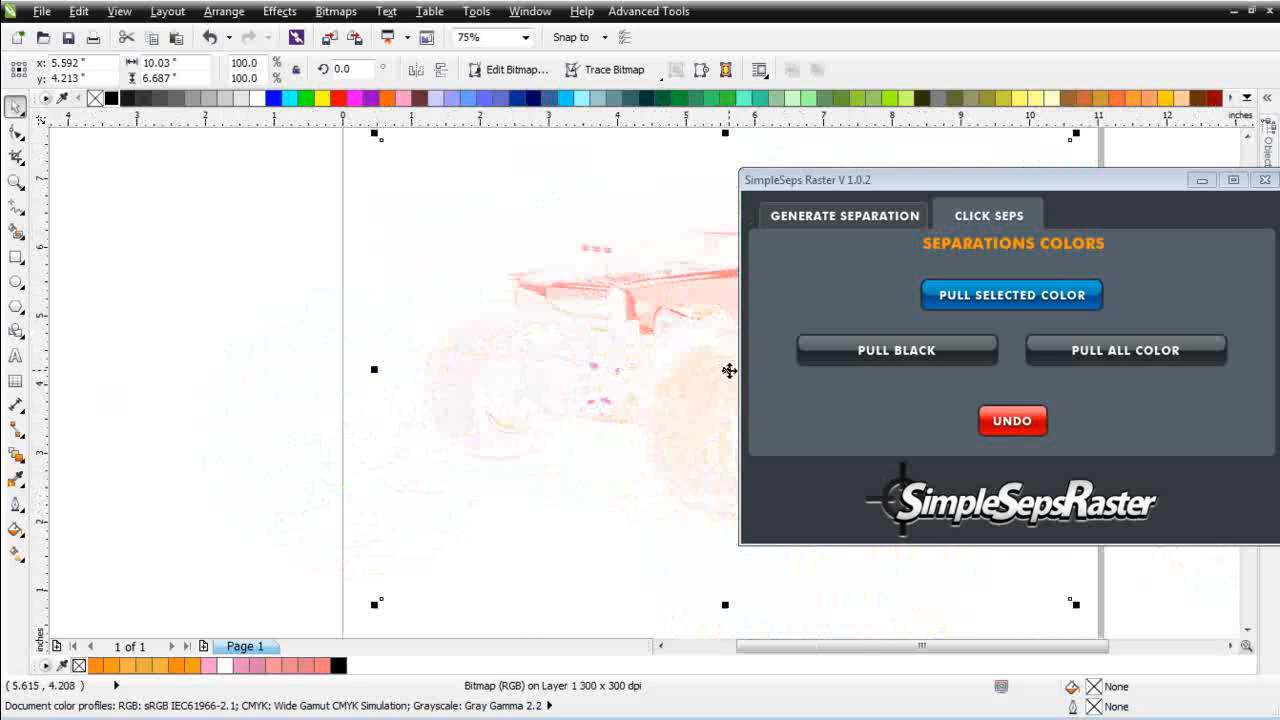
pyautogui.moveTo(726, 364)
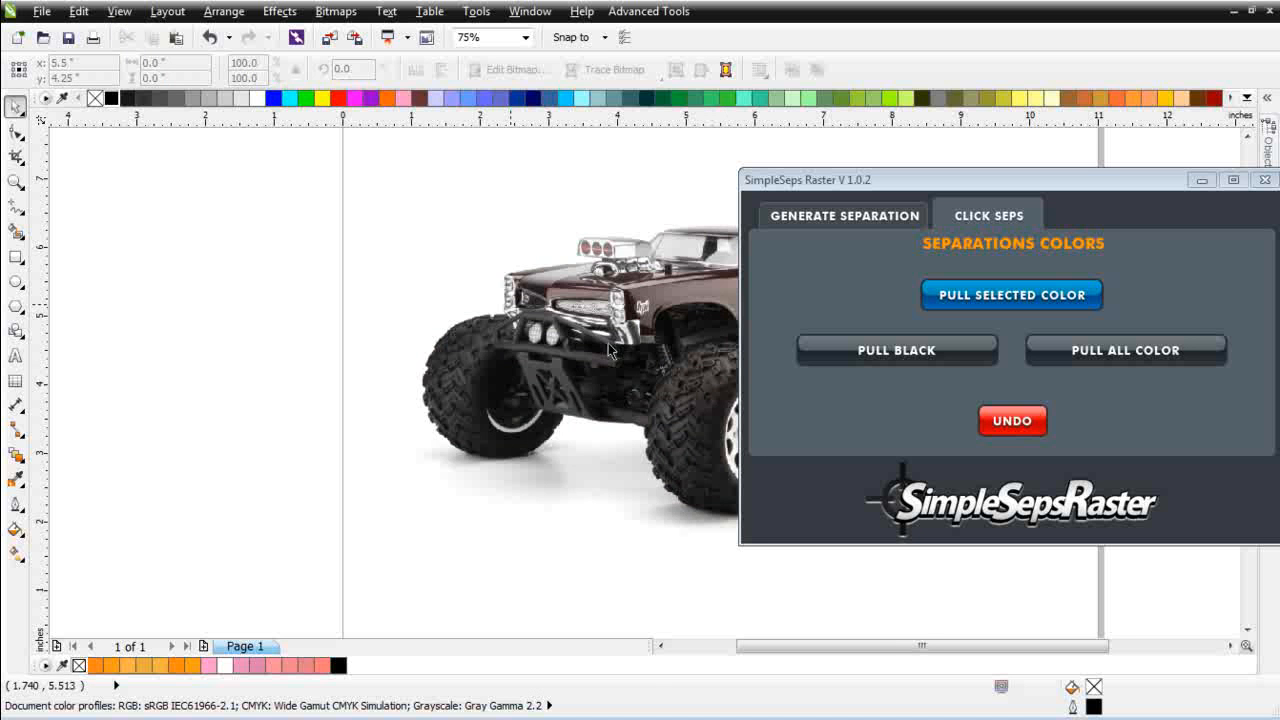
pyautogui.write('600')
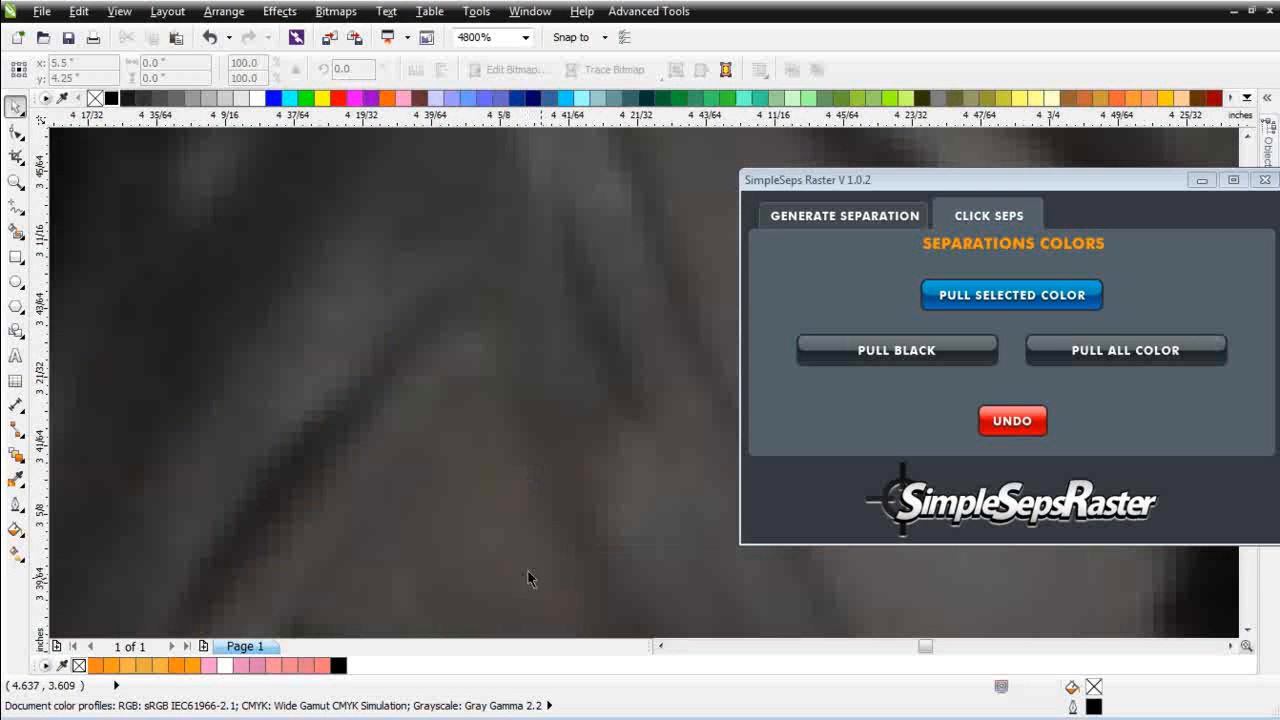
pyautogui.moveTo(584, 436)
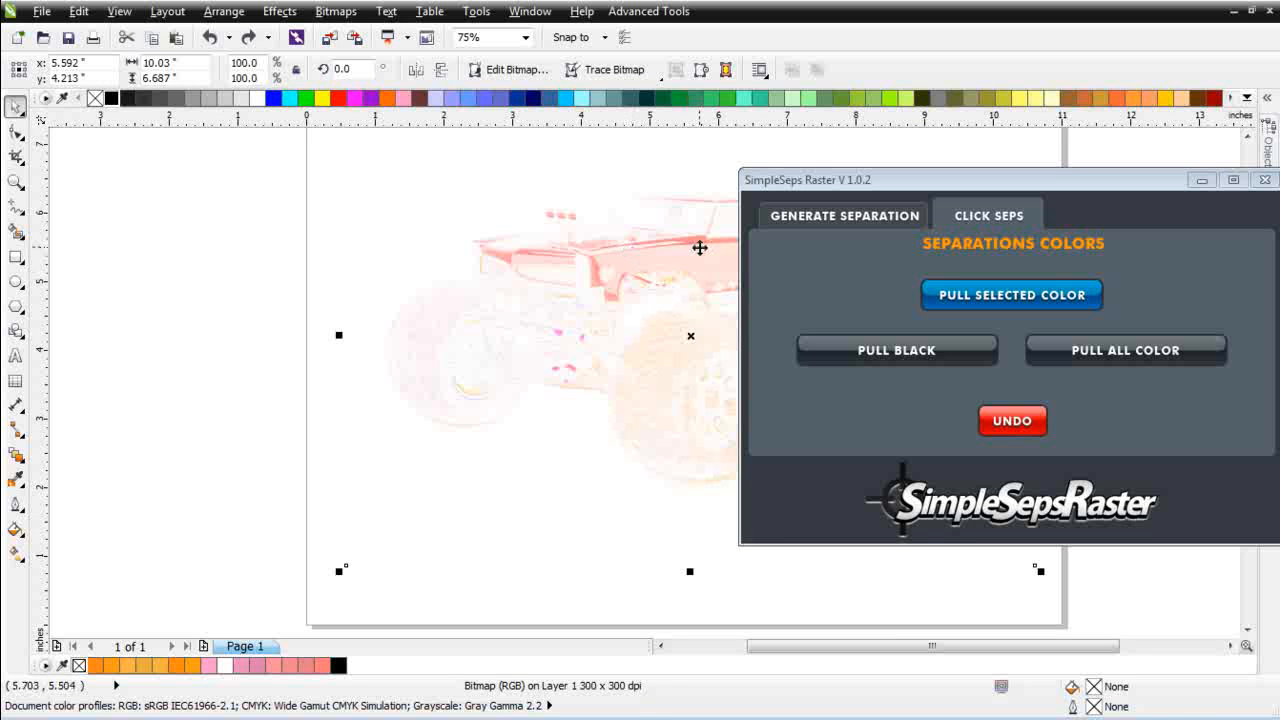
pyautogui.moveTo(712, 244)
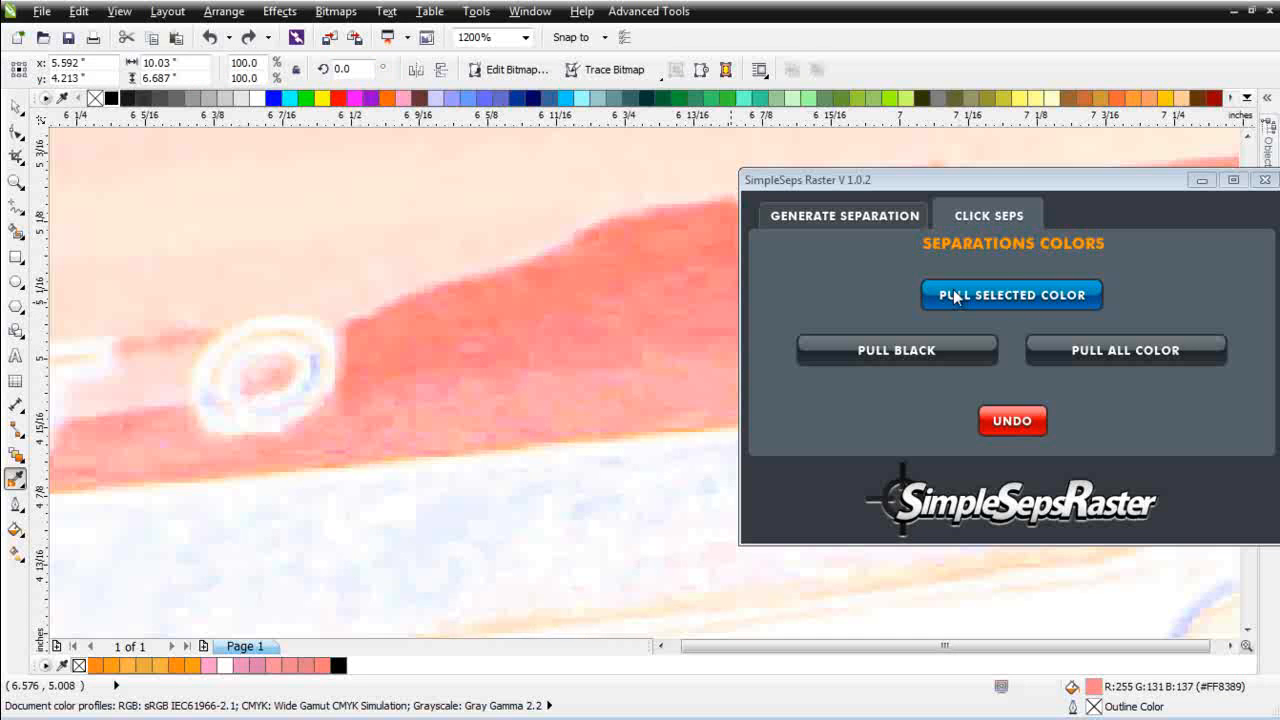
pyautogui.moveTo(869, 291)
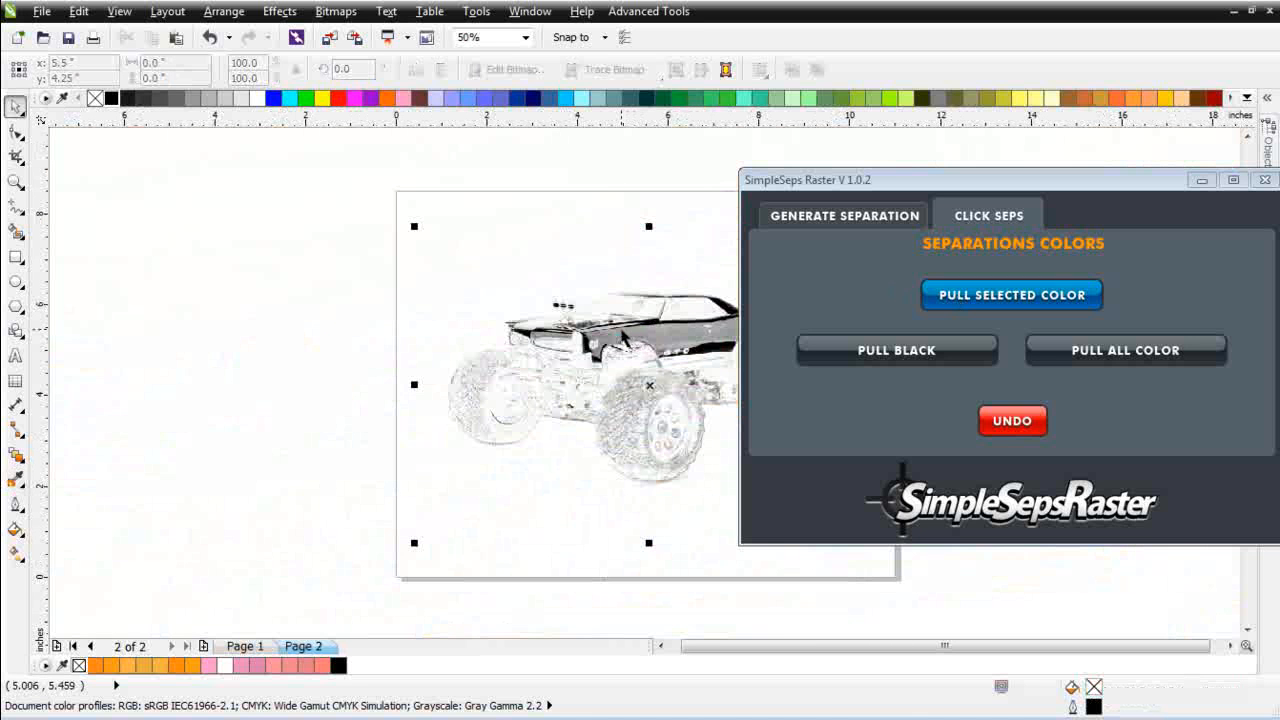
# - Move the SimpleSeps window down, off the black truck separation on Page 2
pyautogui.moveTo(810, 180); pyautogui.dragTo(750, 305)
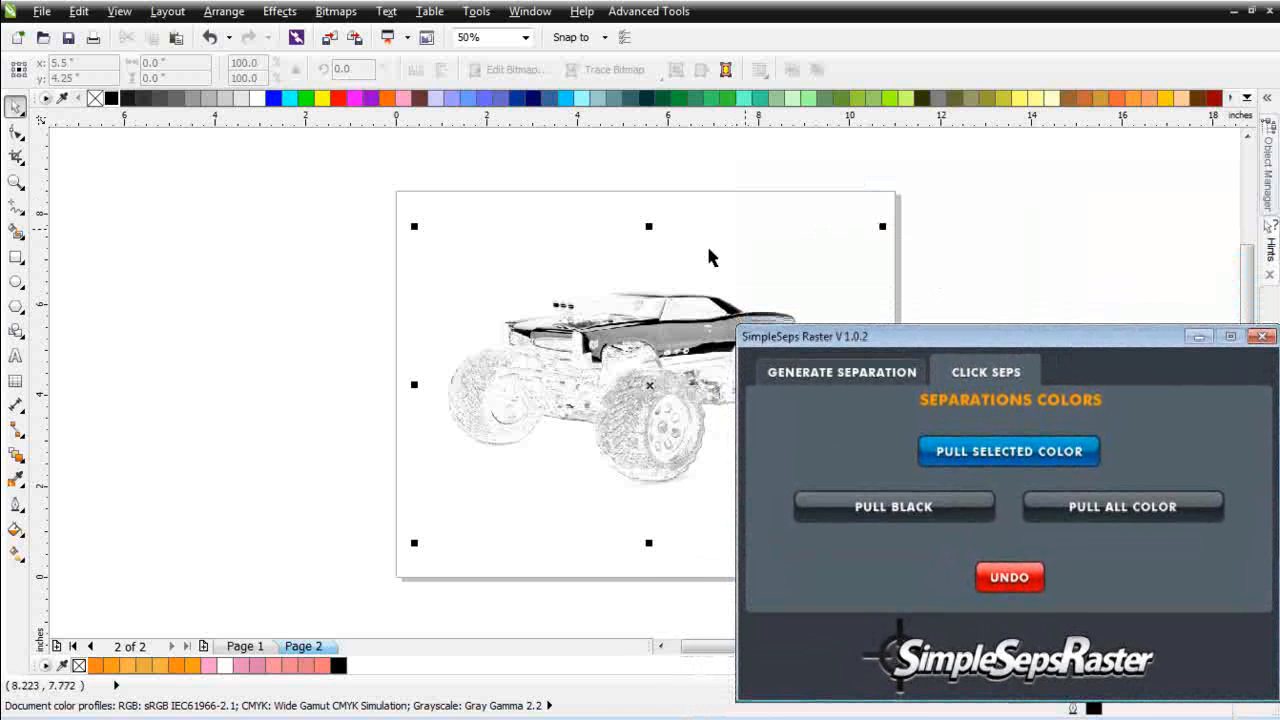
# - Select the black separation bitmap, run Monochrome Convert, and accept the colour-management warning
pyautogui.click(841, 371)
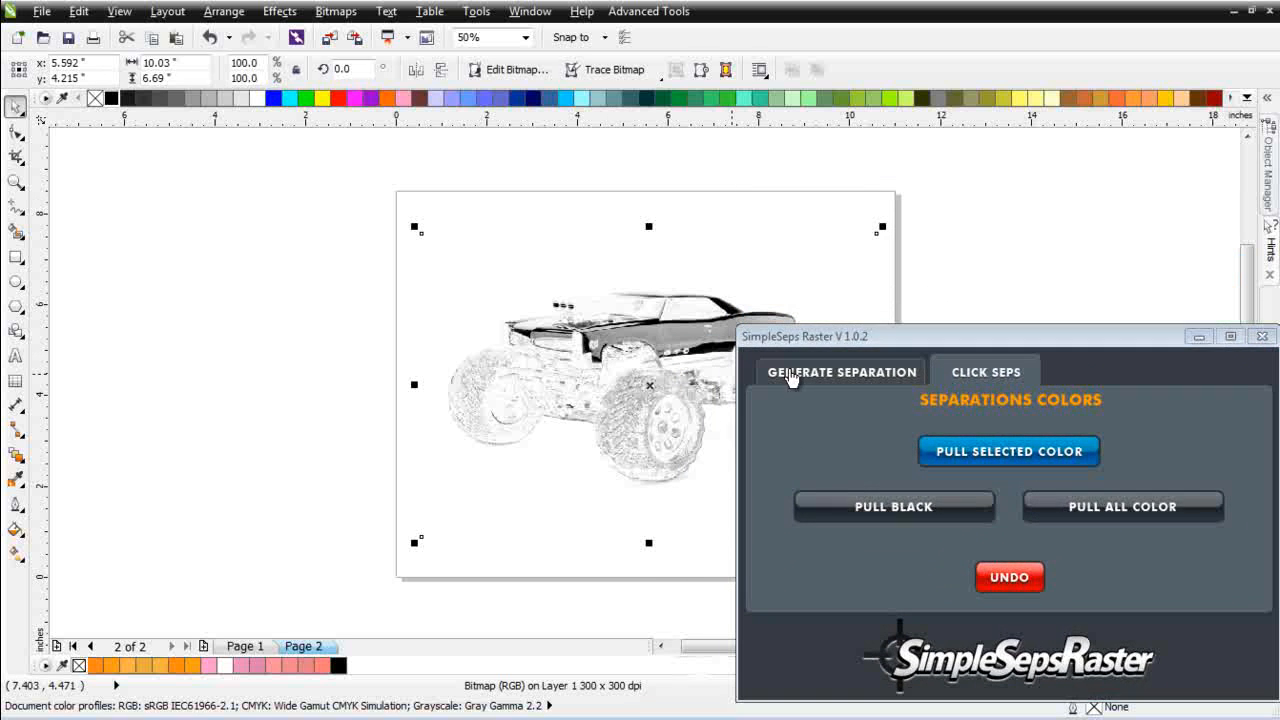
pyautogui.click(840, 372)
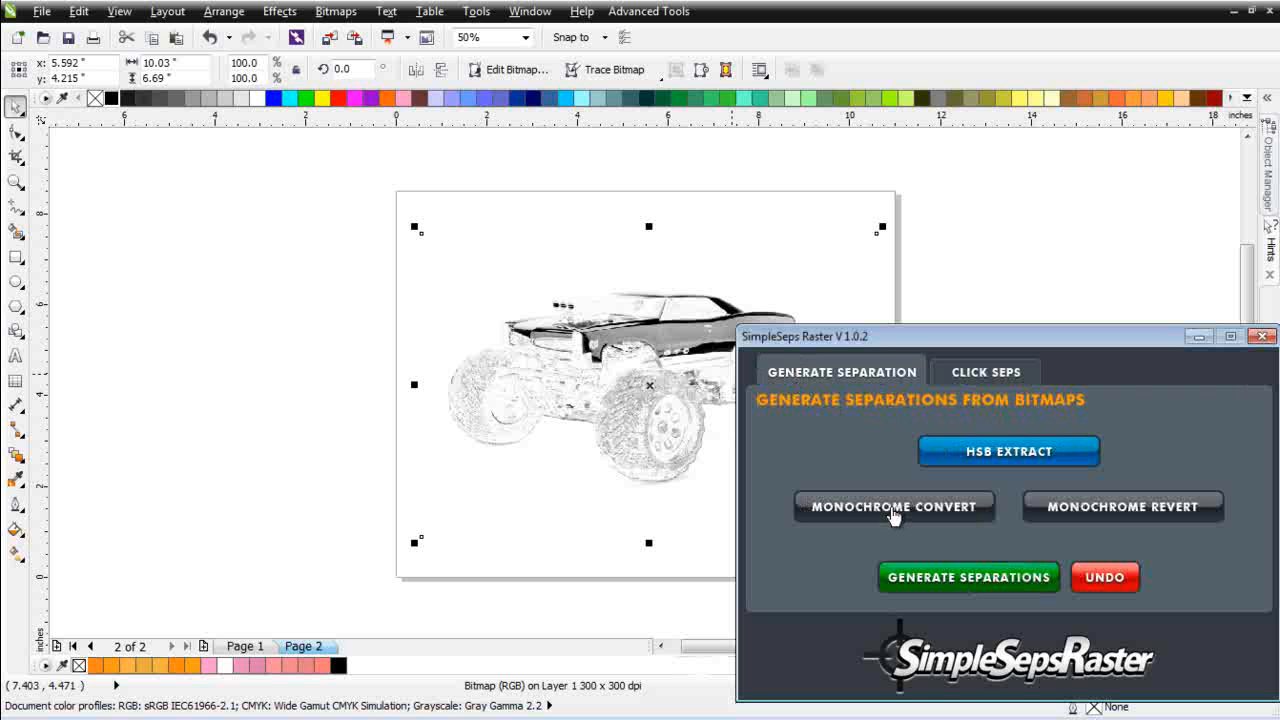
pyautogui.click(893, 506)
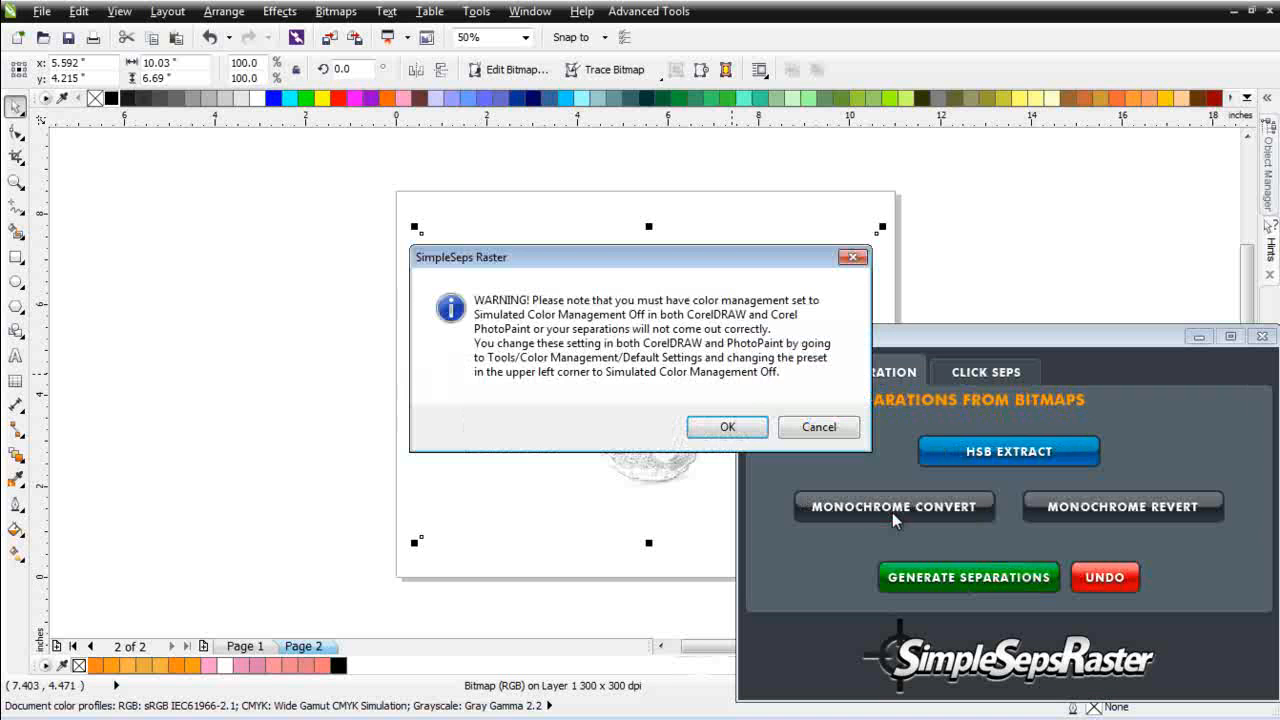
pyautogui.click(726, 427)
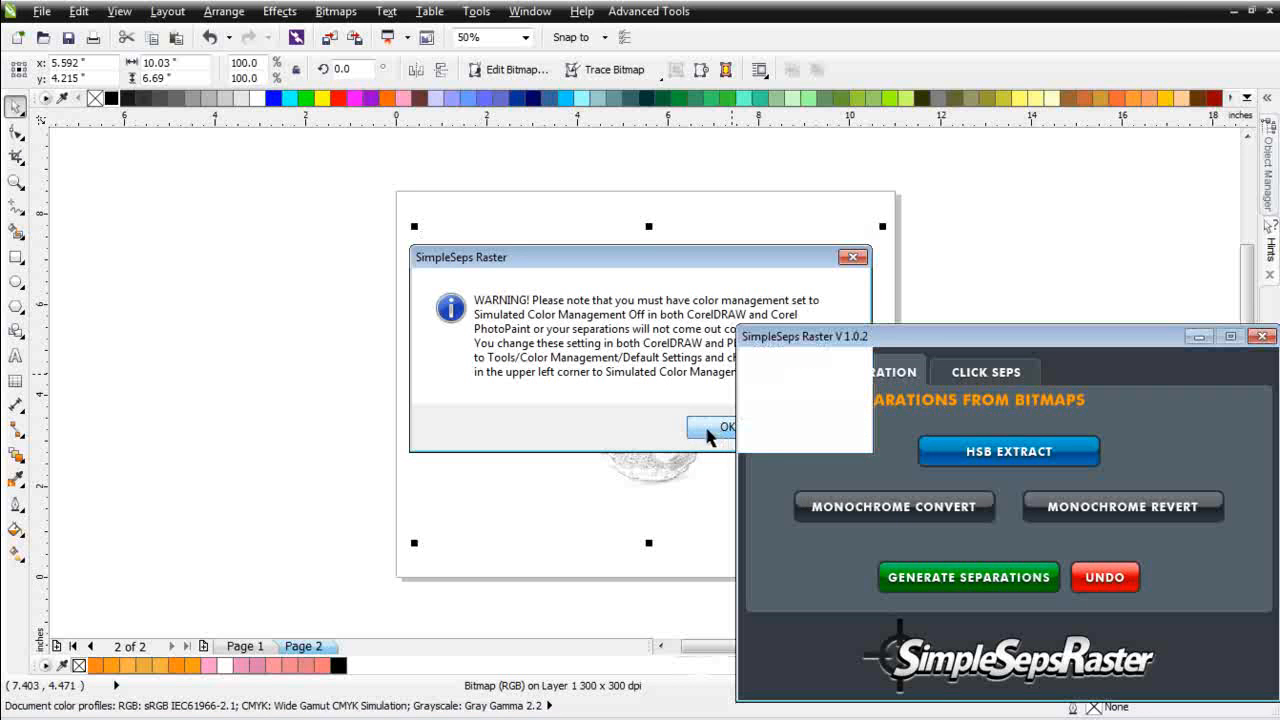
pyautogui.click(718, 427)
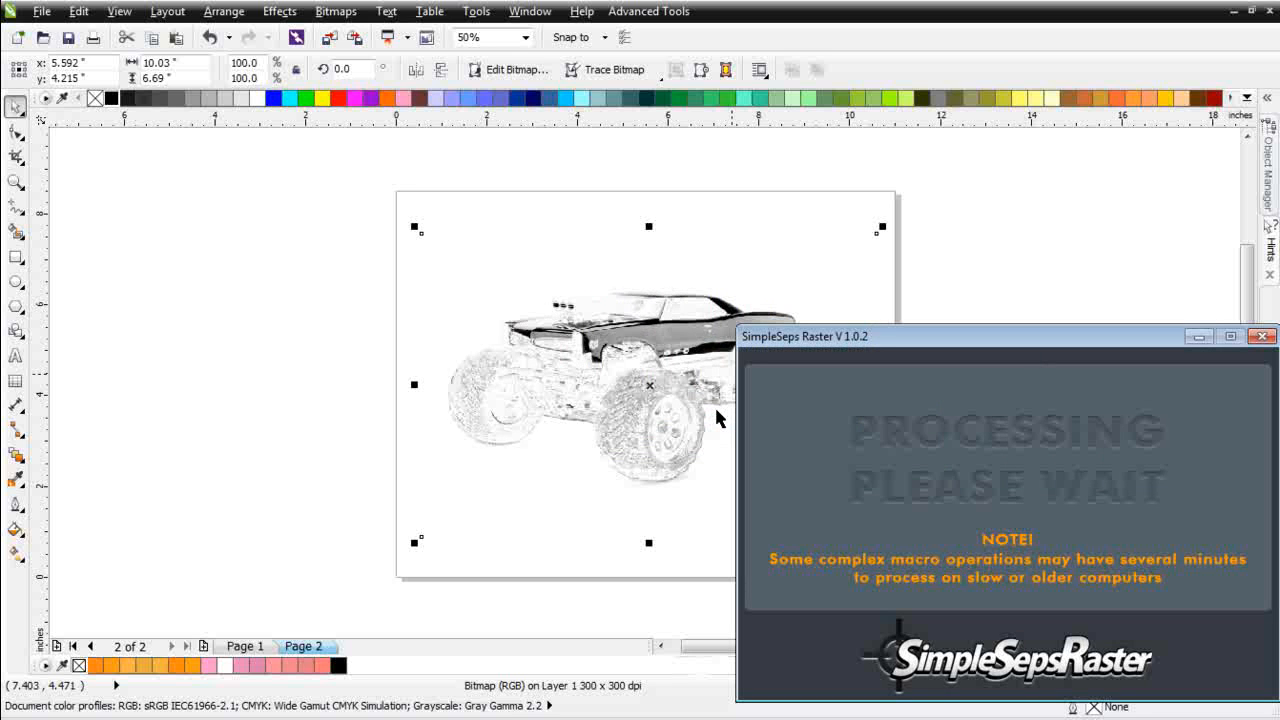
pyautogui.moveTo(717, 411)
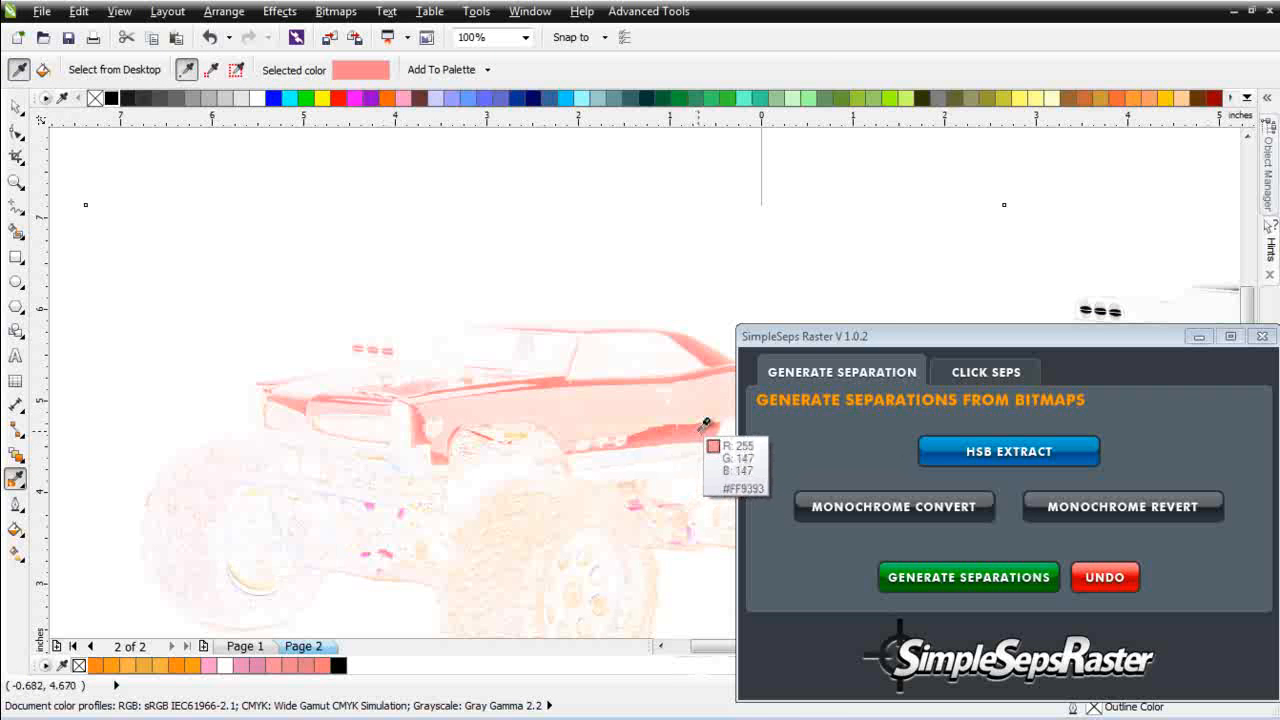
pyautogui.moveTo(662, 427)
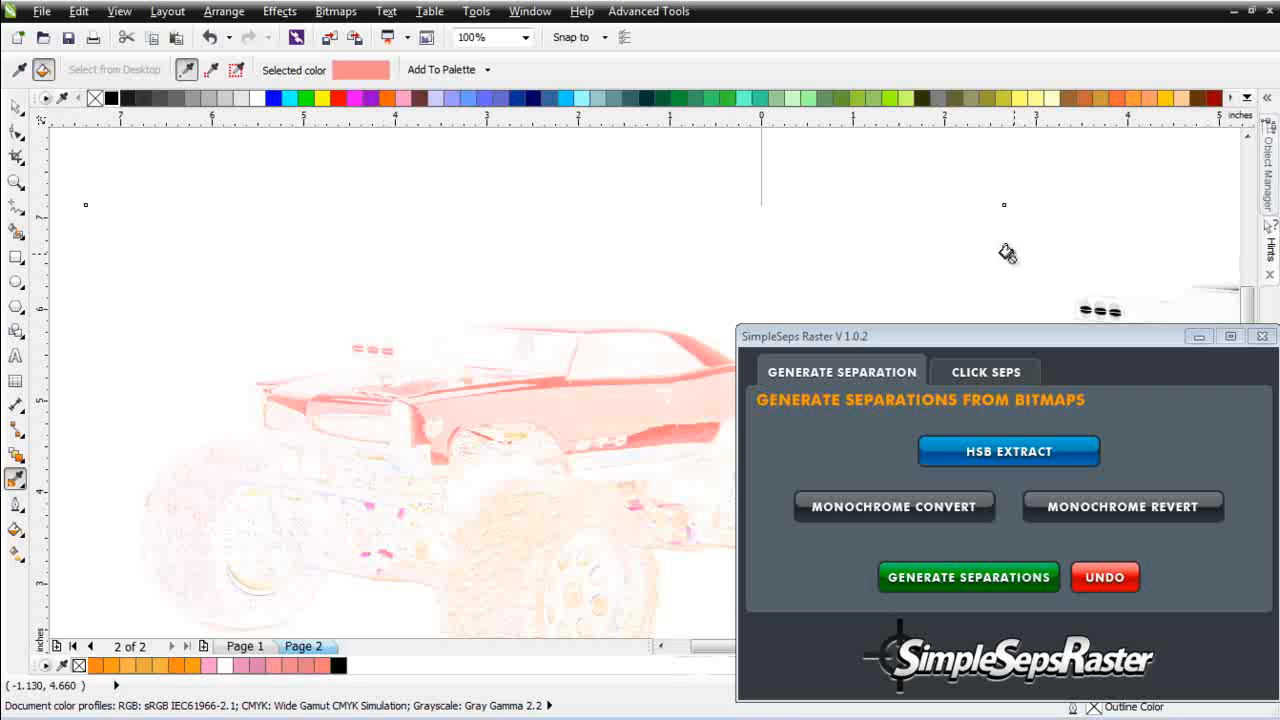
# - Fill the Page 2 truck separation with the sampled light red
pyautogui.click(519, 37)
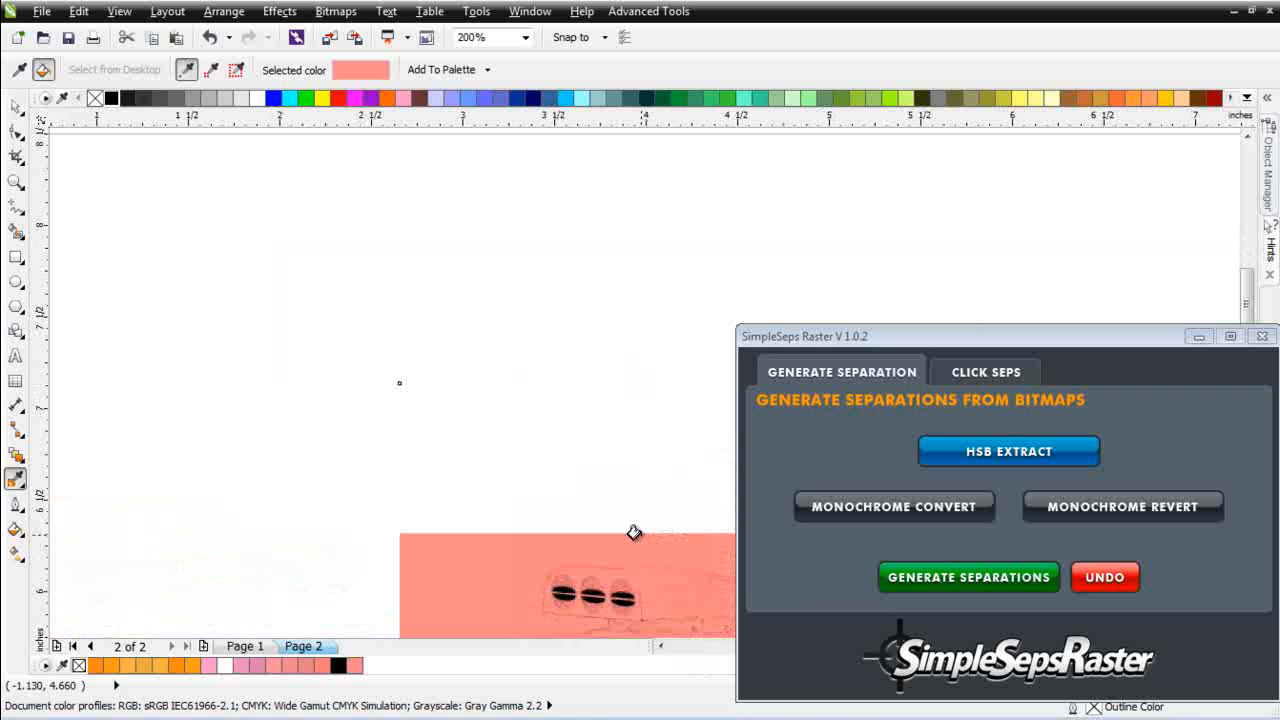
pyautogui.click(893, 506)
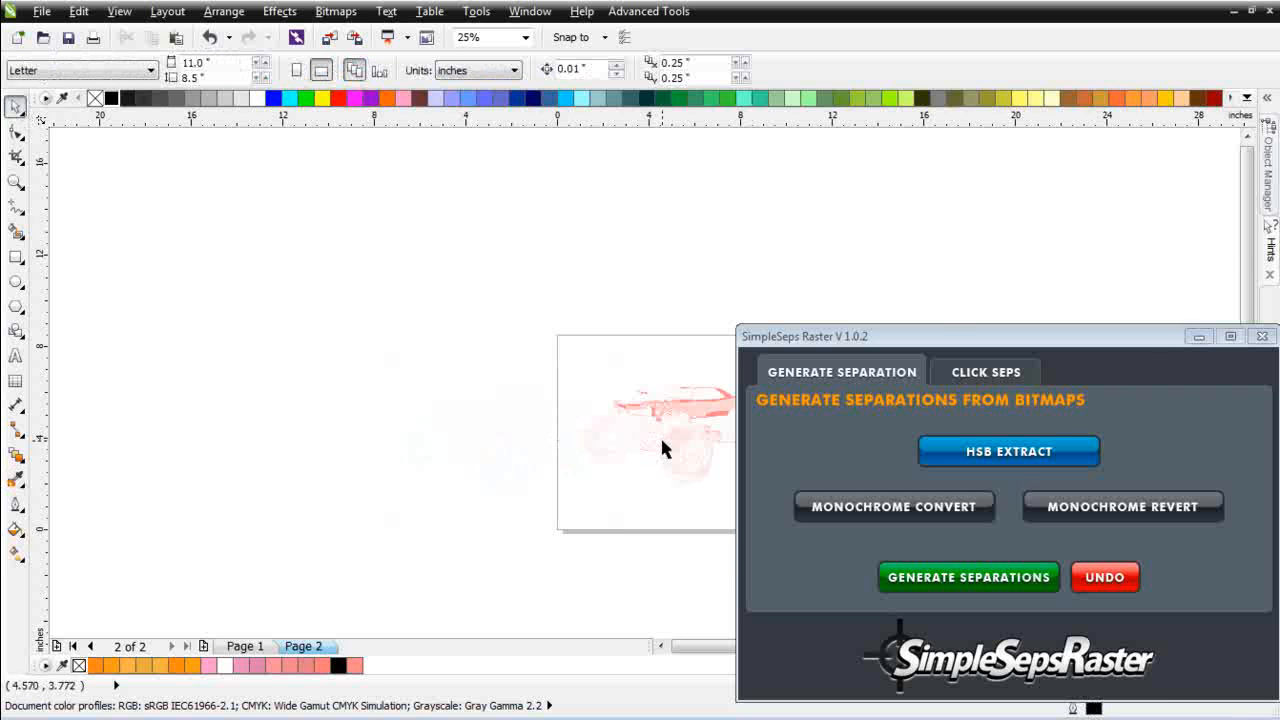
# - Try Pull Selected Color, dismiss the object prompt, then run Monochrome Convert and accept the warning
pyautogui.click(242, 646)
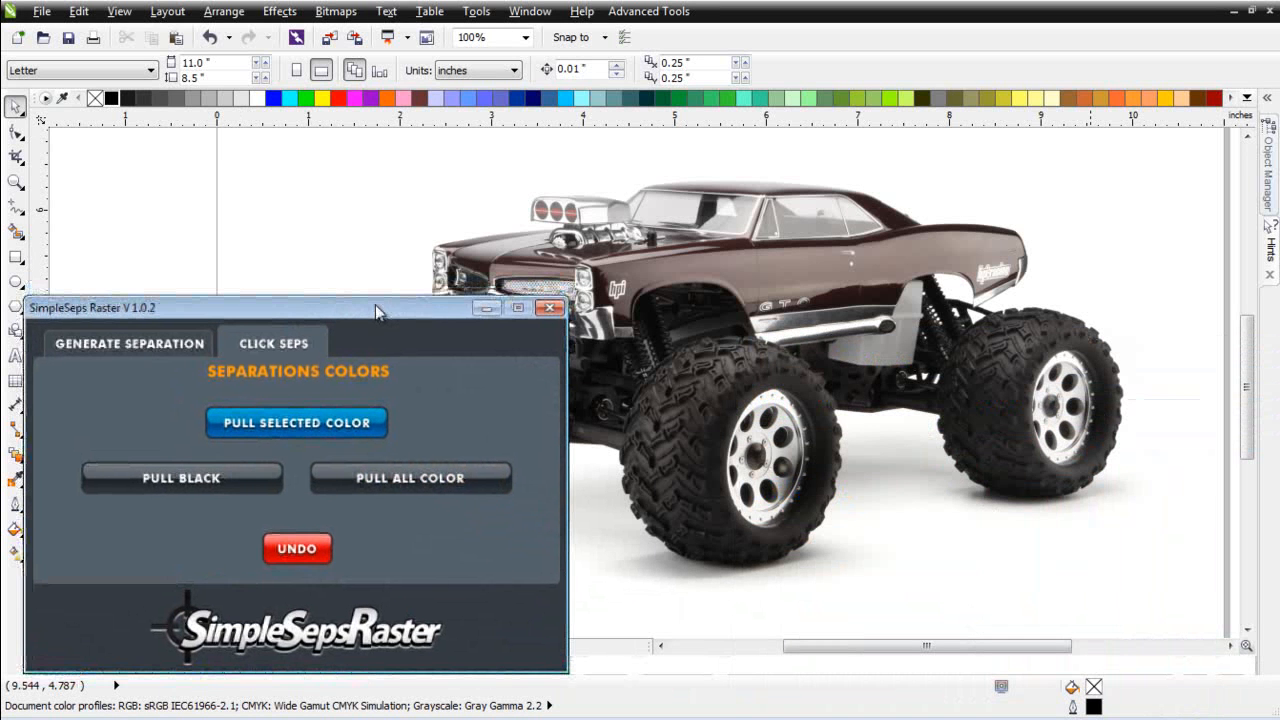
pyautogui.click(296, 422)
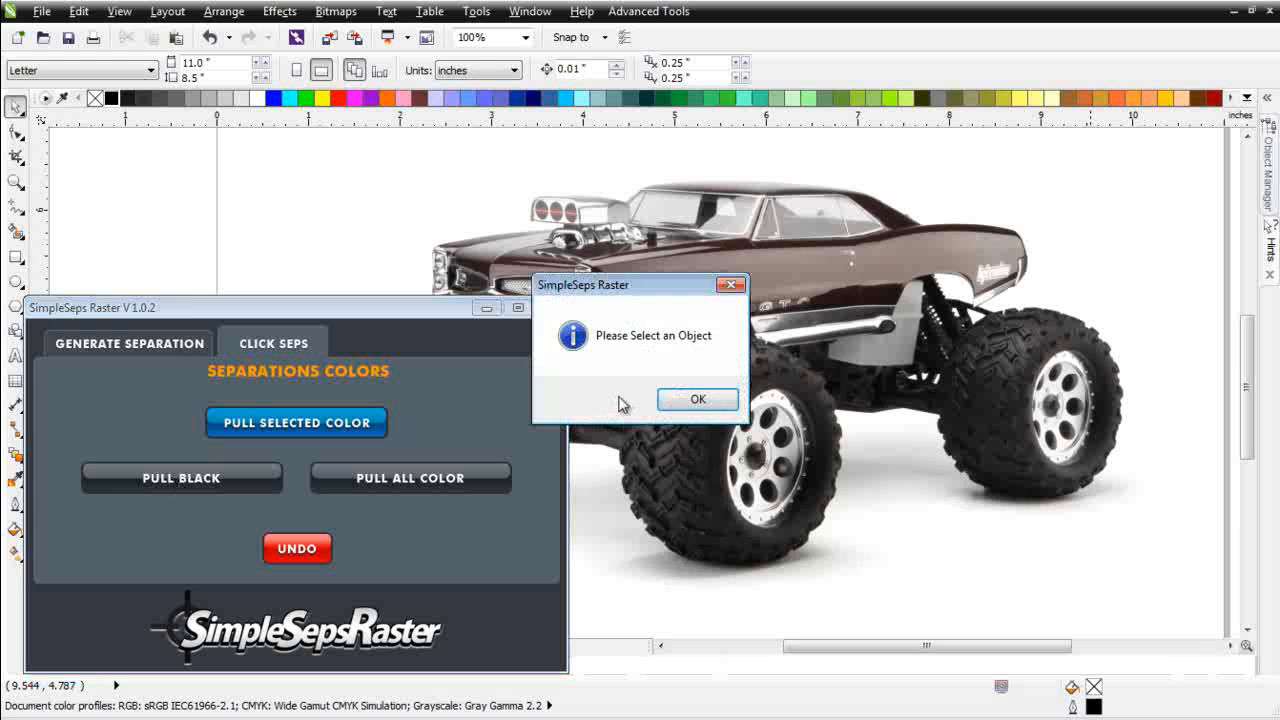
pyautogui.click(697, 399)
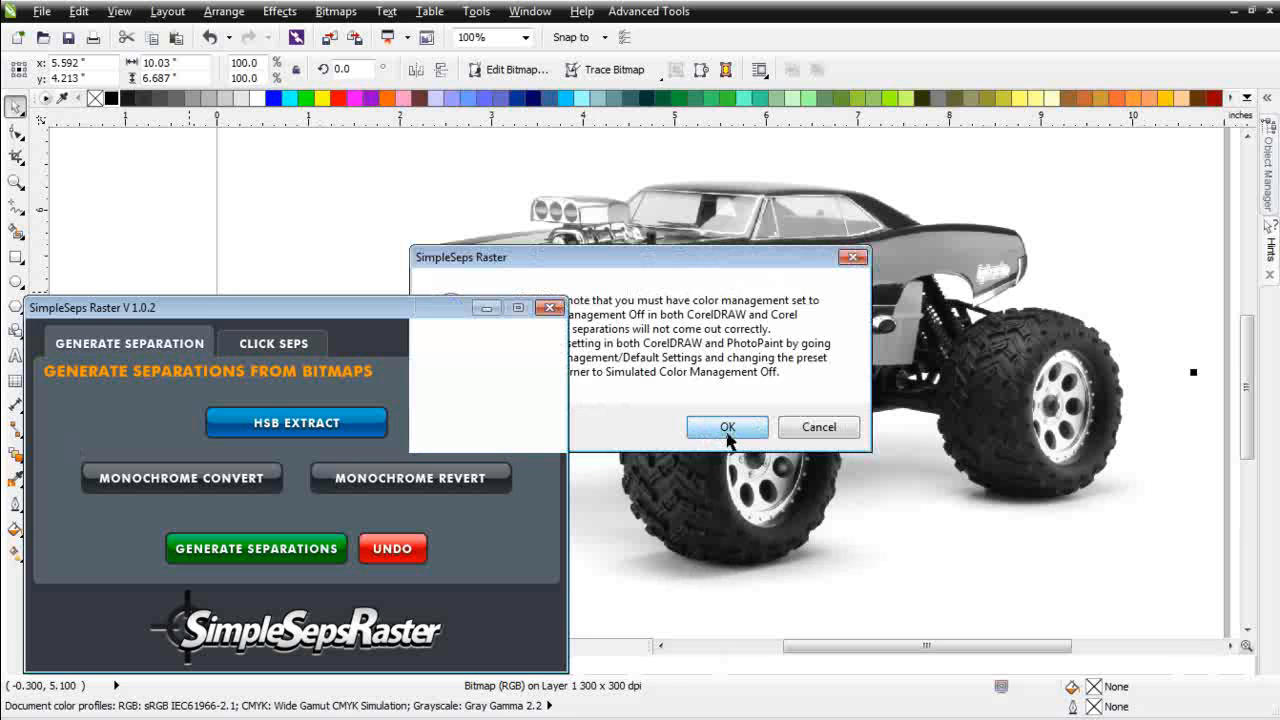
pyautogui.click(727, 427)
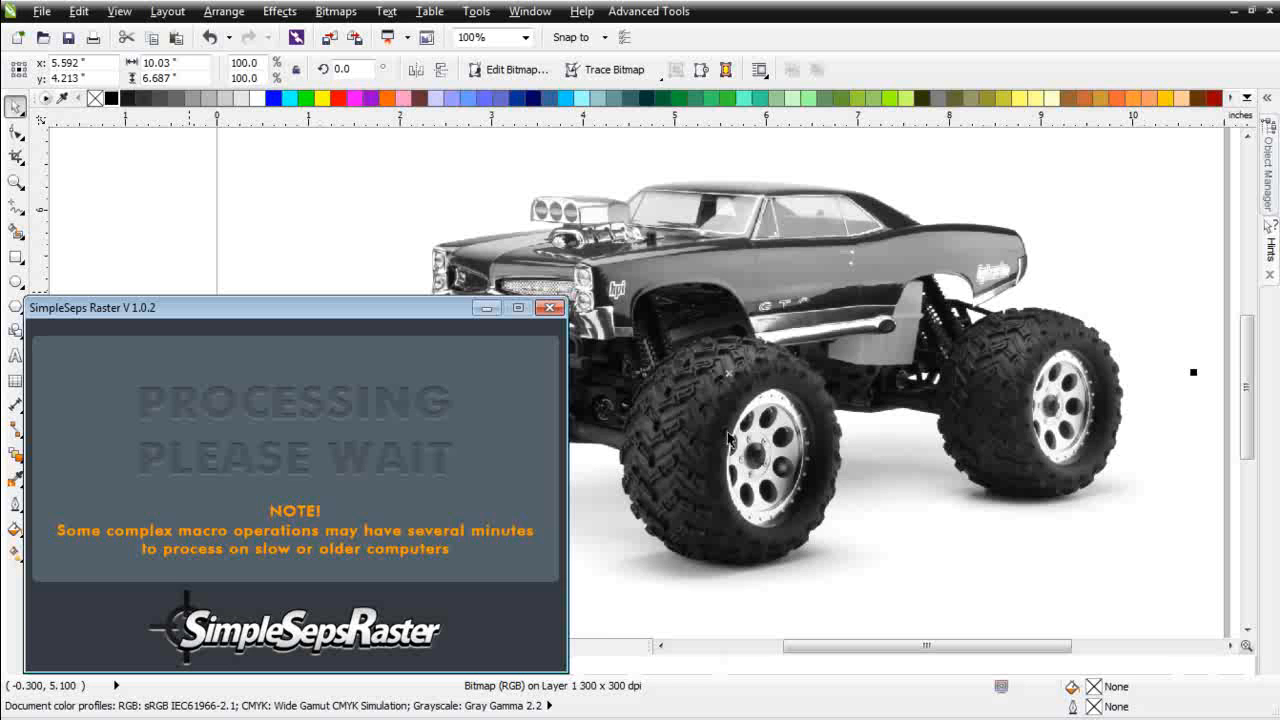
pyautogui.moveTo(728, 437)
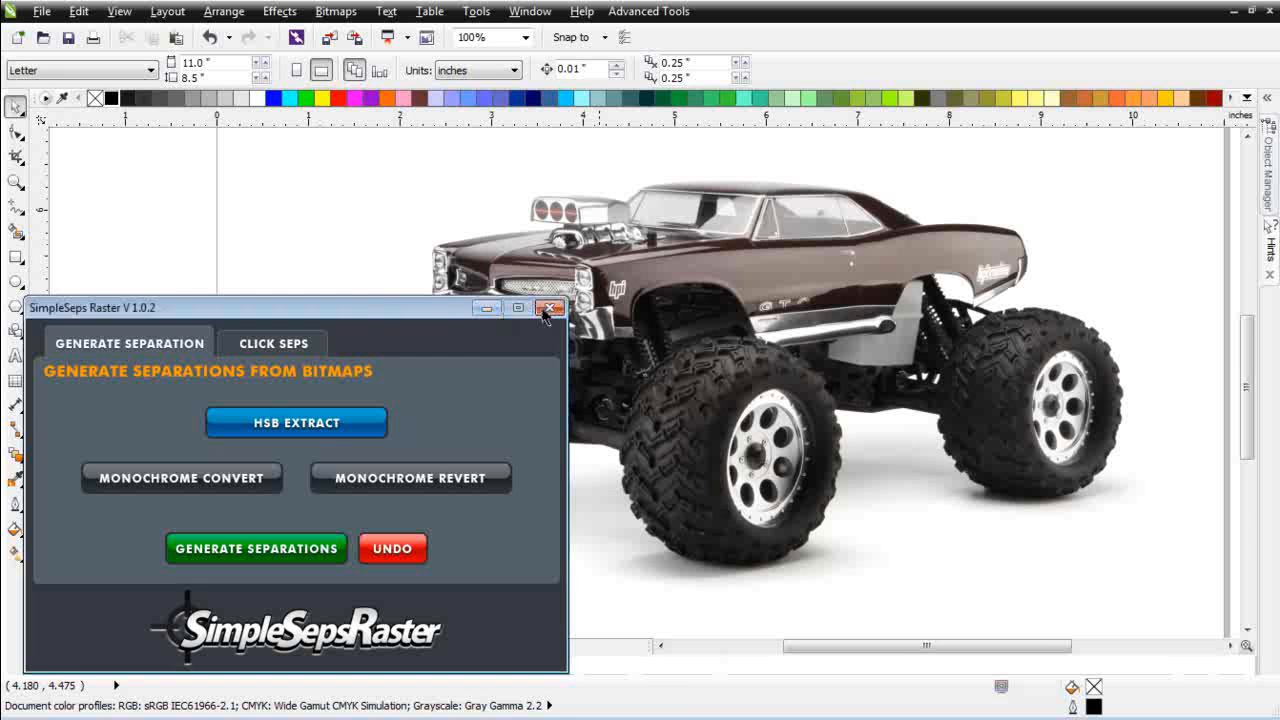
# - Close SimpleSeps Raster and move the two stacked truck separations beside Page 1
pyautogui.click(550, 307)
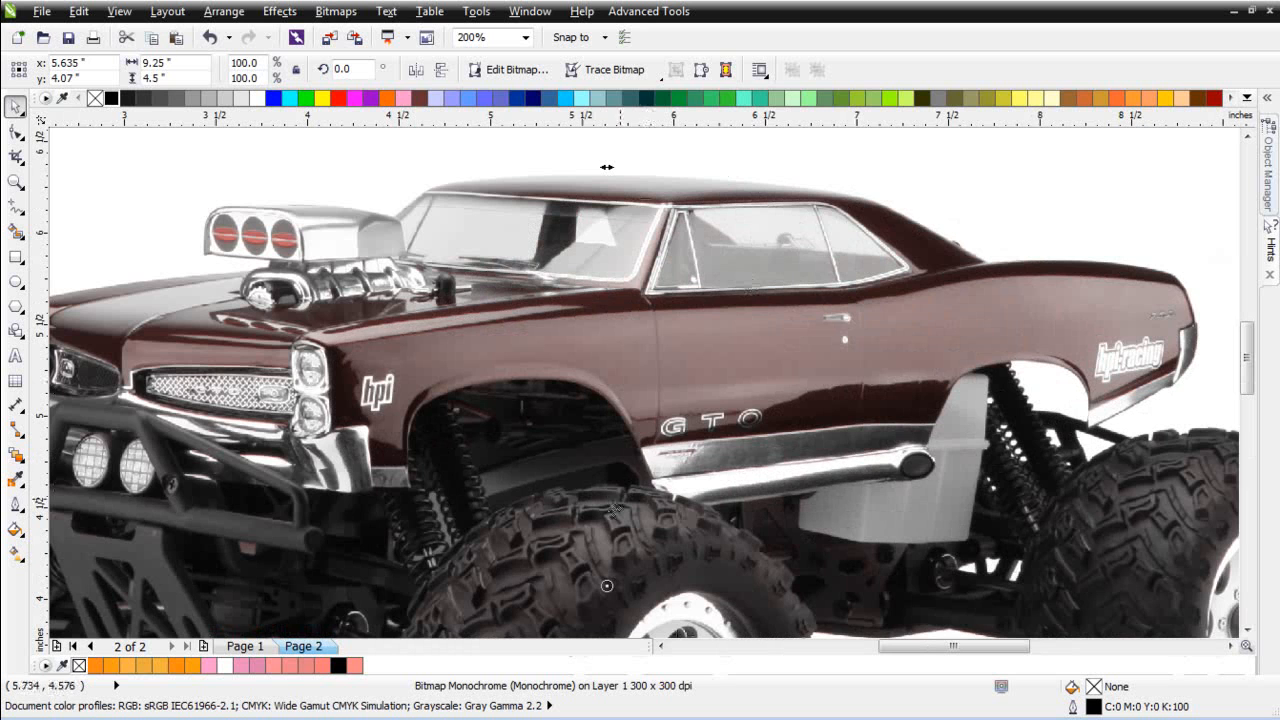
pyautogui.click(515, 37)
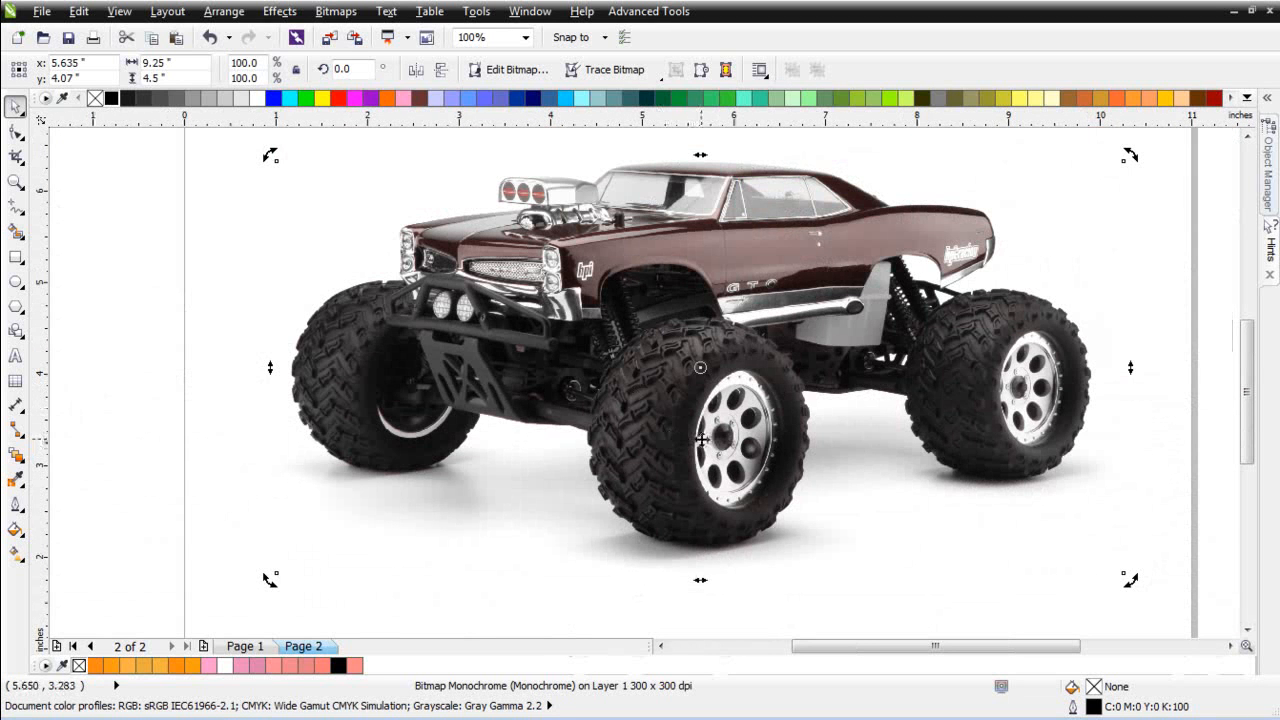
pyautogui.click(492, 37)
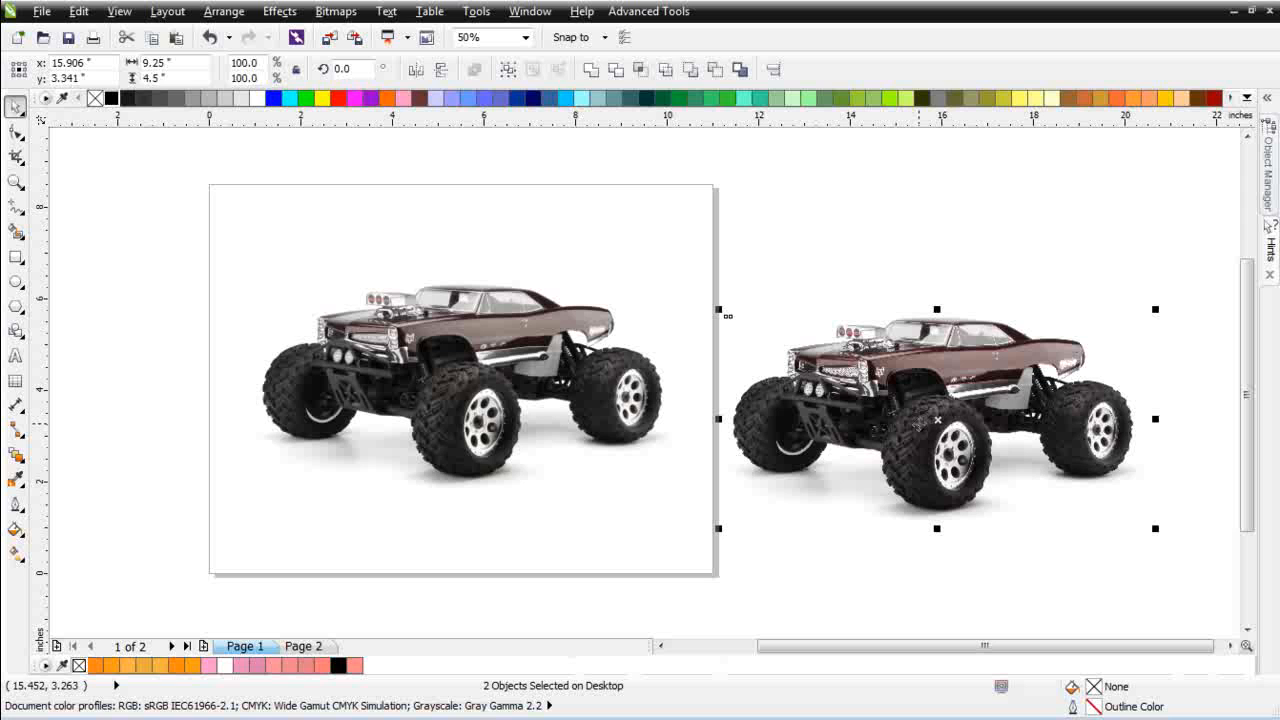
pyautogui.moveTo(937, 421)
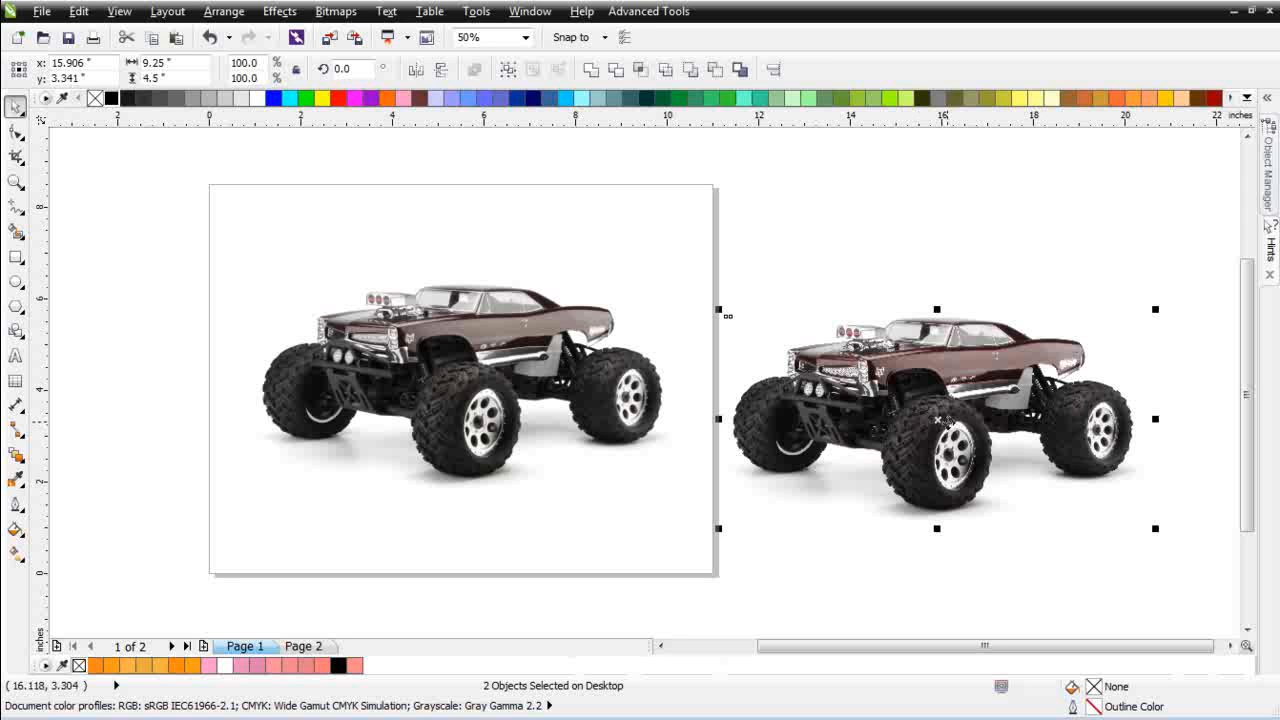